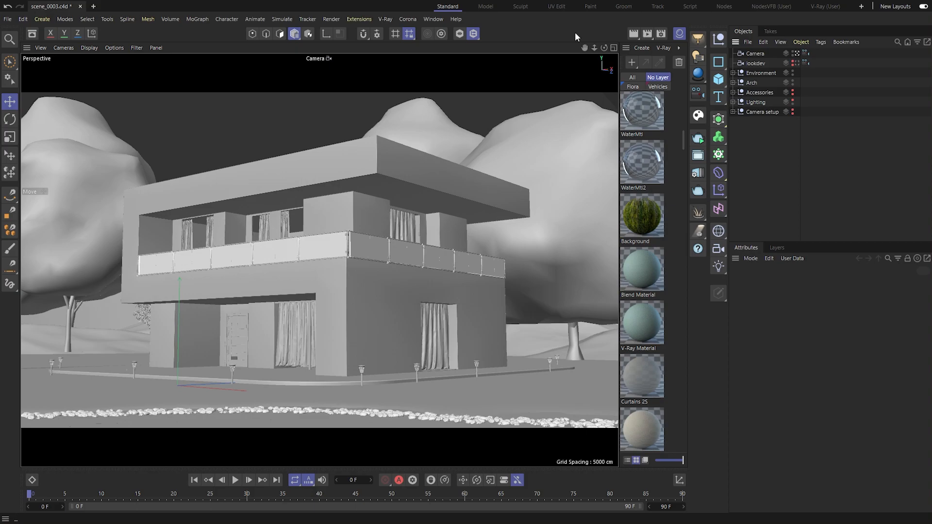
Step: Show the V-Ray light types list (Rectangle, Sphere, Dome, IES, Sun, Sun with Sky)
click(698, 38)
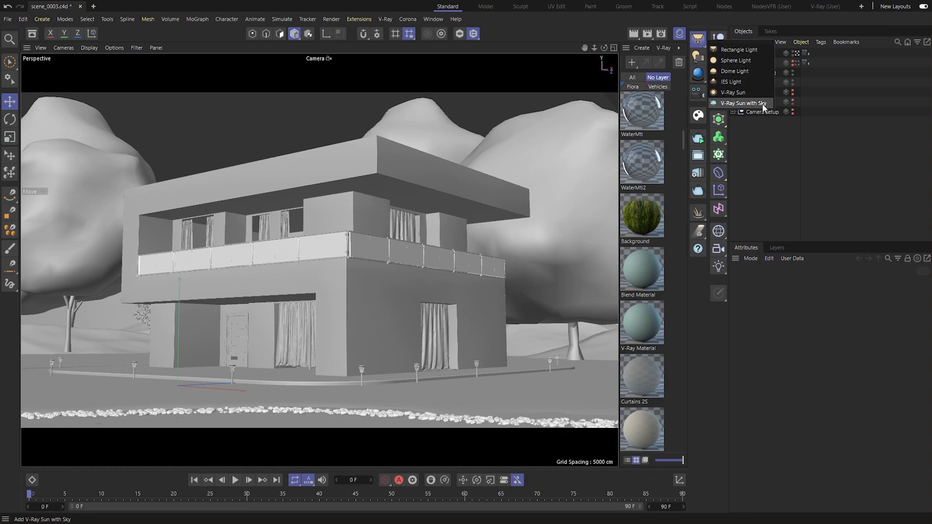
Step: Add a V-Ray Sun with Sky (sun plus dome light) to the house scene
click(743, 103)
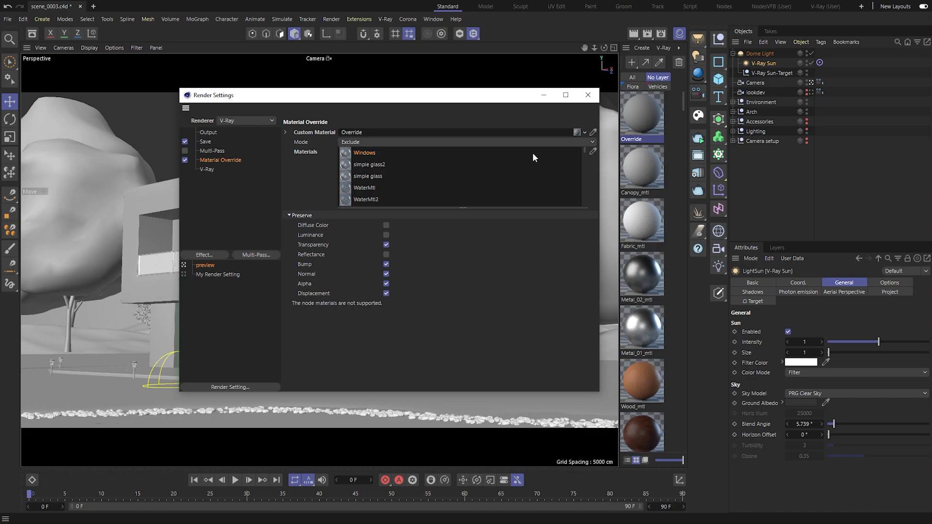
Step: Exclude glass from the material override and close Render Settings for the interactive render
click(368, 176)
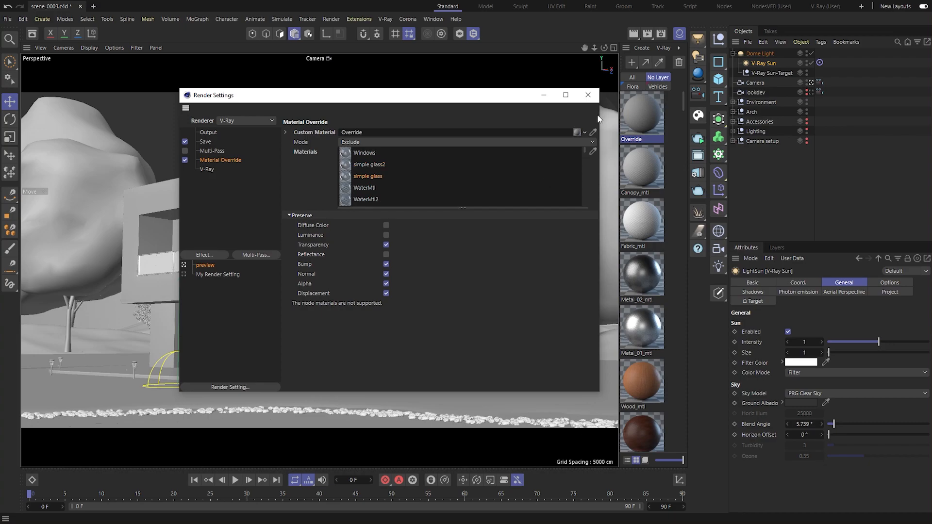
click(587, 94)
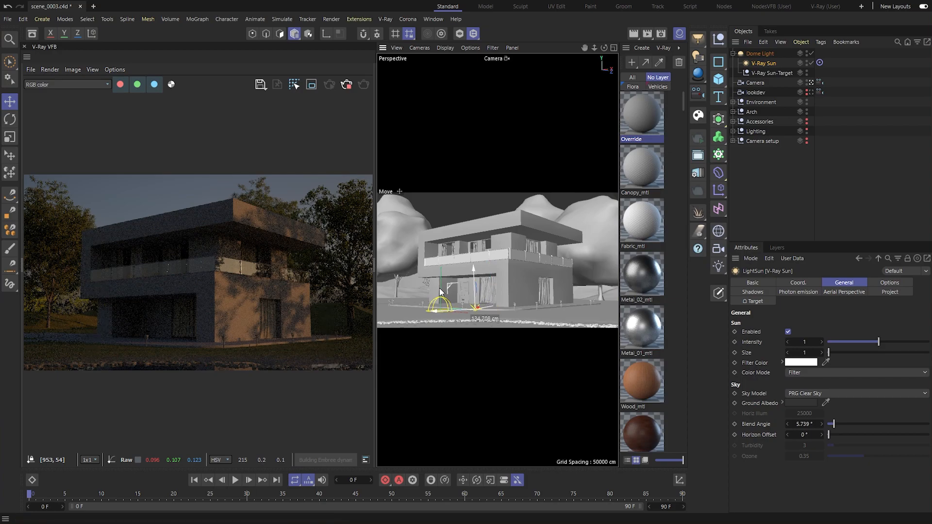
Step: Move the V-Ray Sun in the viewport so daylight falls across the house
drag(442, 291, 467, 309)
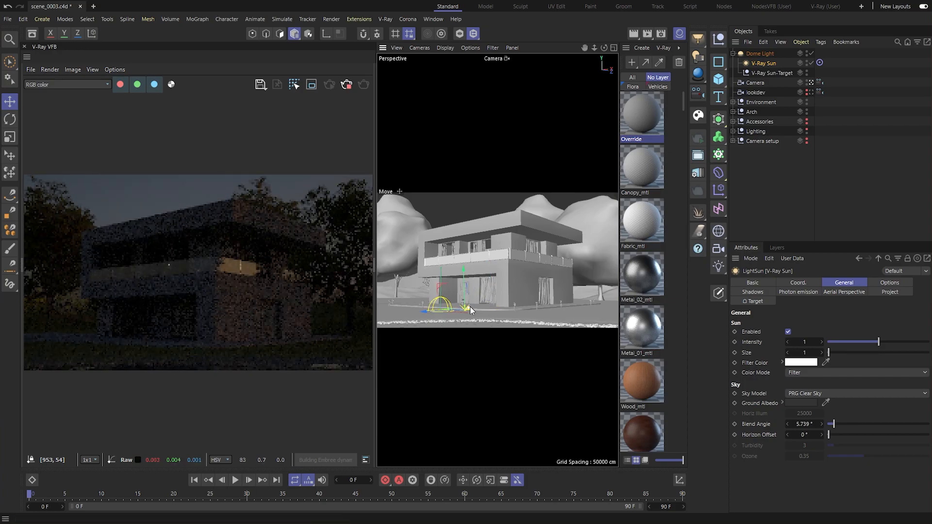
drag(467, 306, 419, 288)
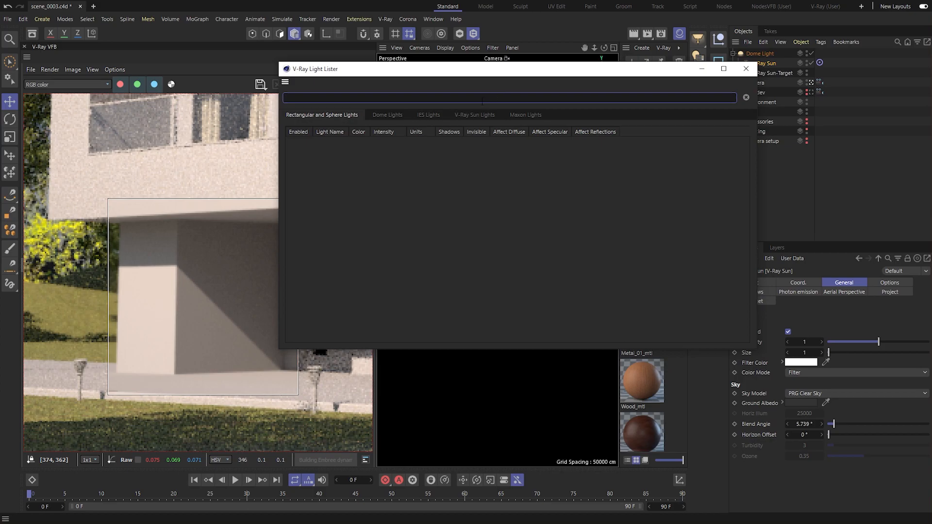
Step: Set the V-Ray Sun's size to 10 in the Light Lister and close the lister
click(475, 114)
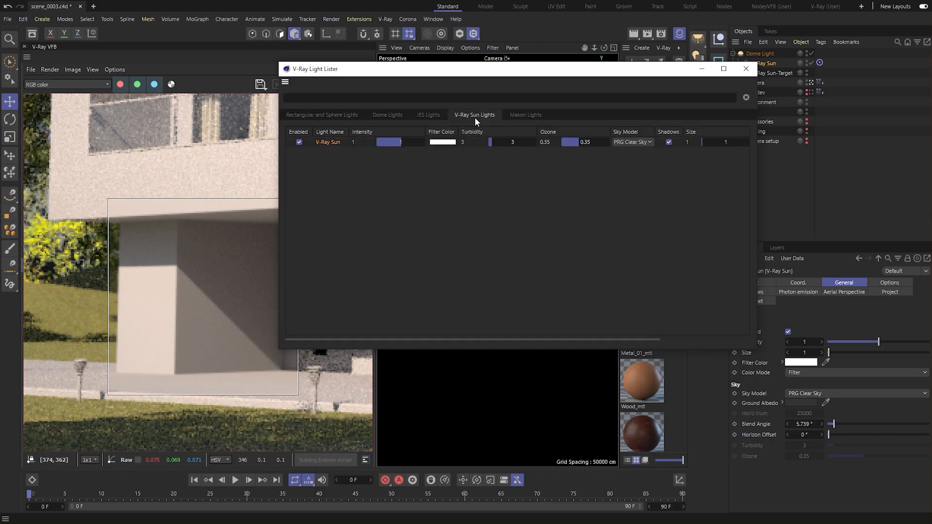
click(692, 142)
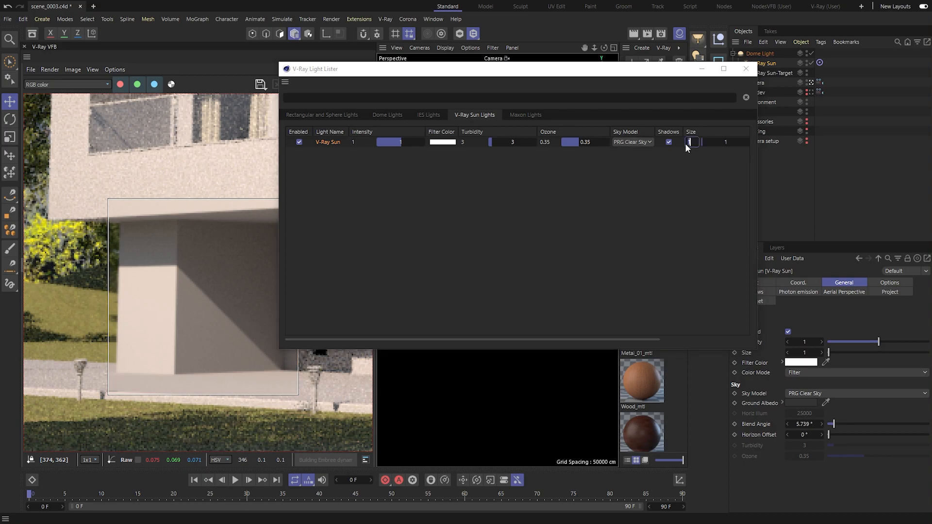
text(10)
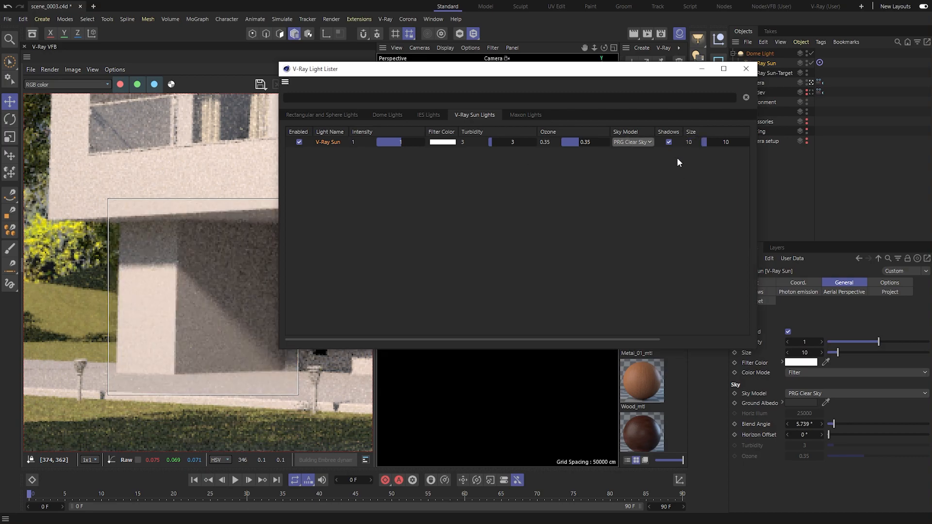
click(691, 141)
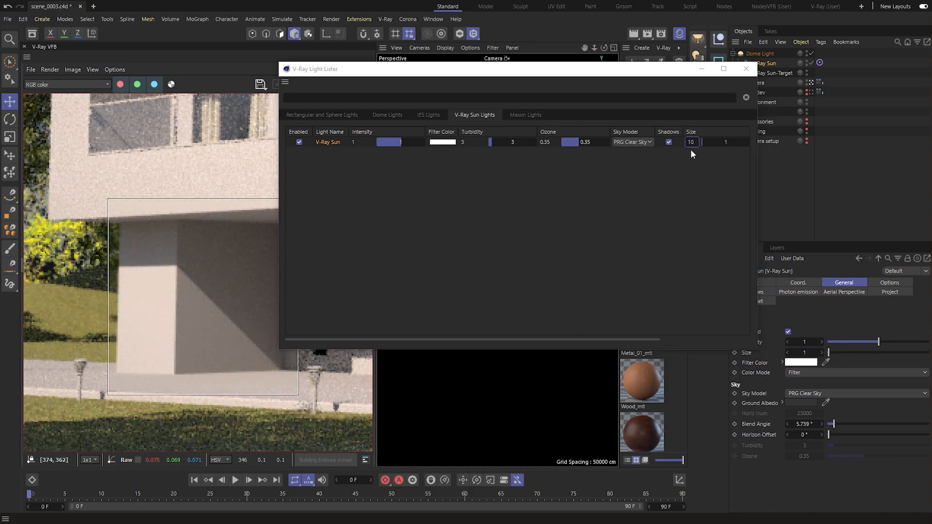
click(745, 68)
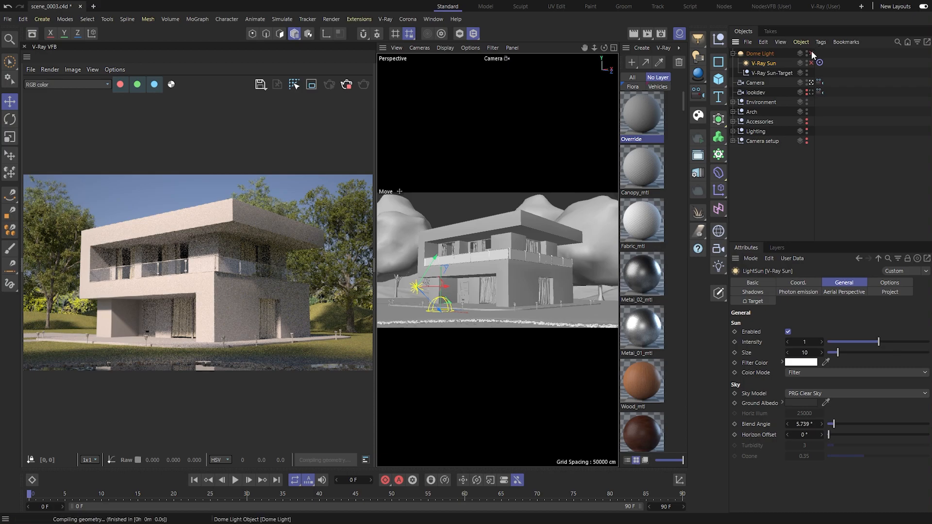
Step: Add a second V-Ray Dome Light and show the Downloaded section of Chaos Cosmos
click(698, 37)
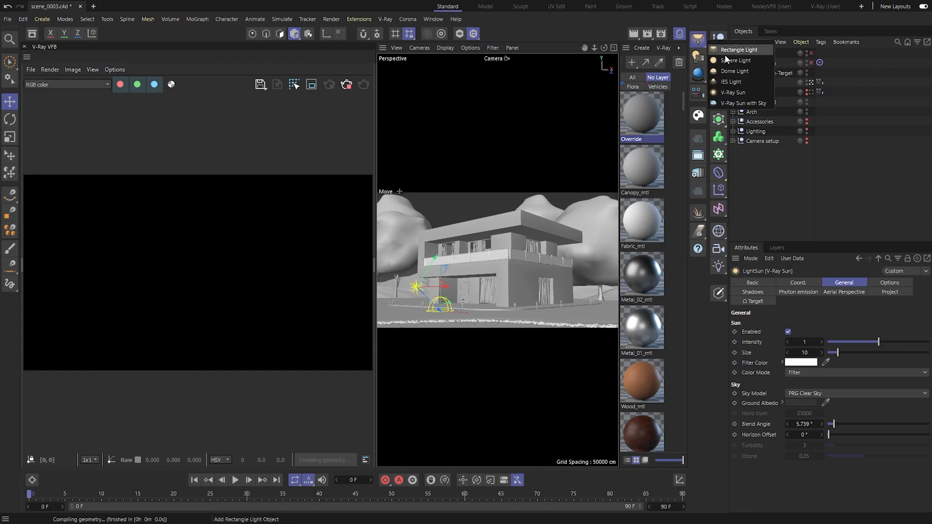
click(736, 70)
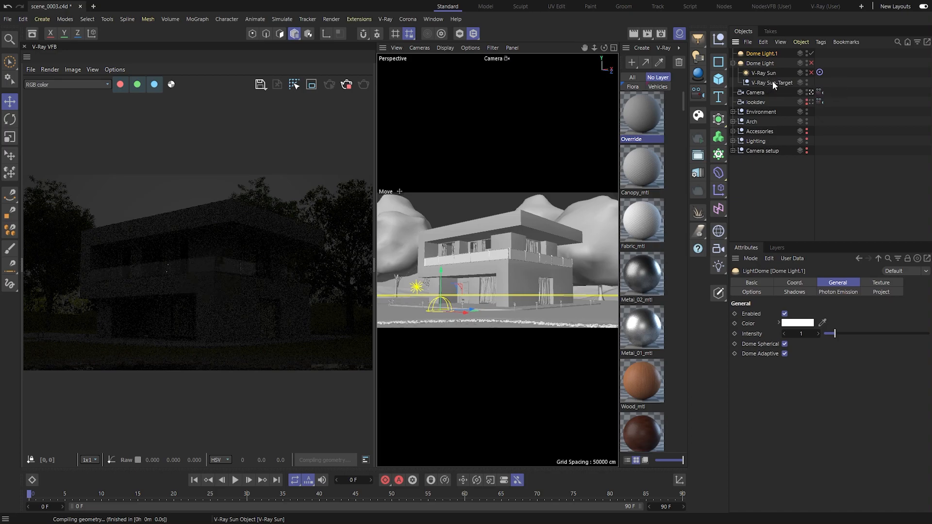
click(881, 283)
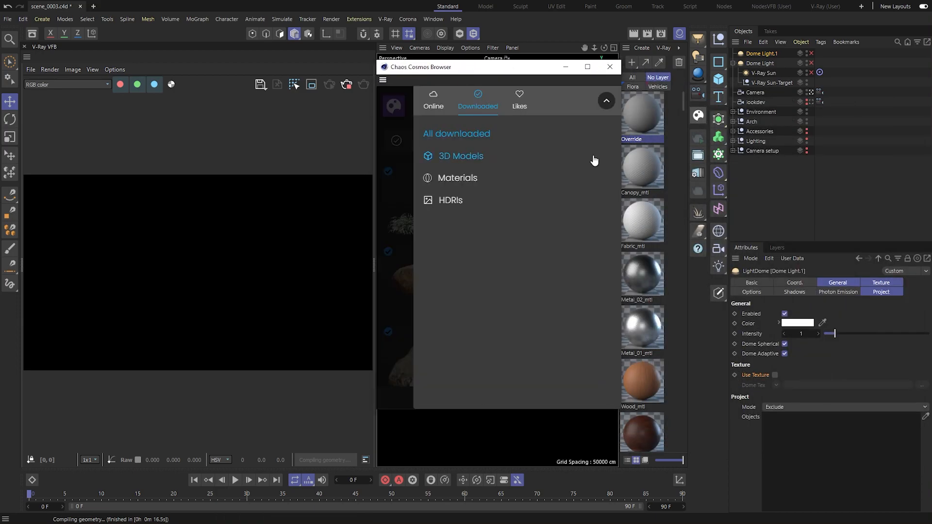
Step: Import the Sun 032 HDRI from the downloaded HDRIs onto the dome light and close the browser
click(449, 201)
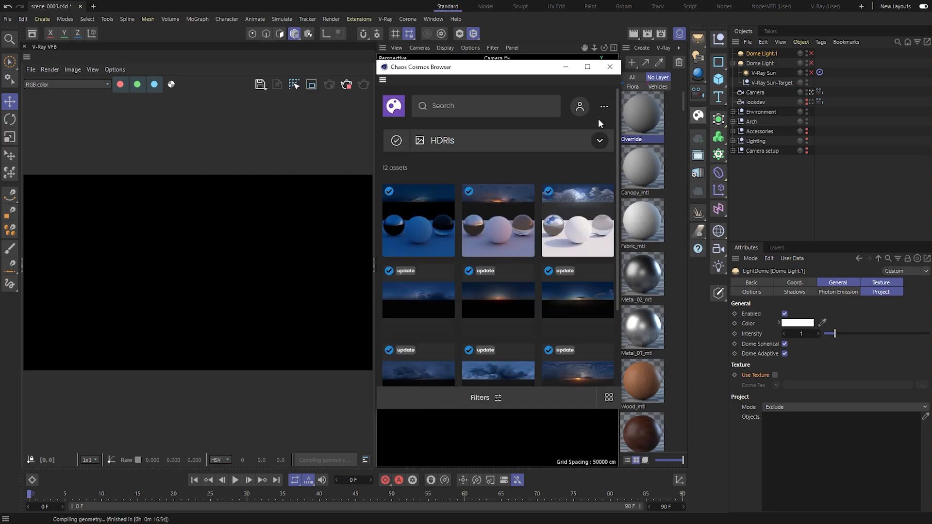
click(444, 194)
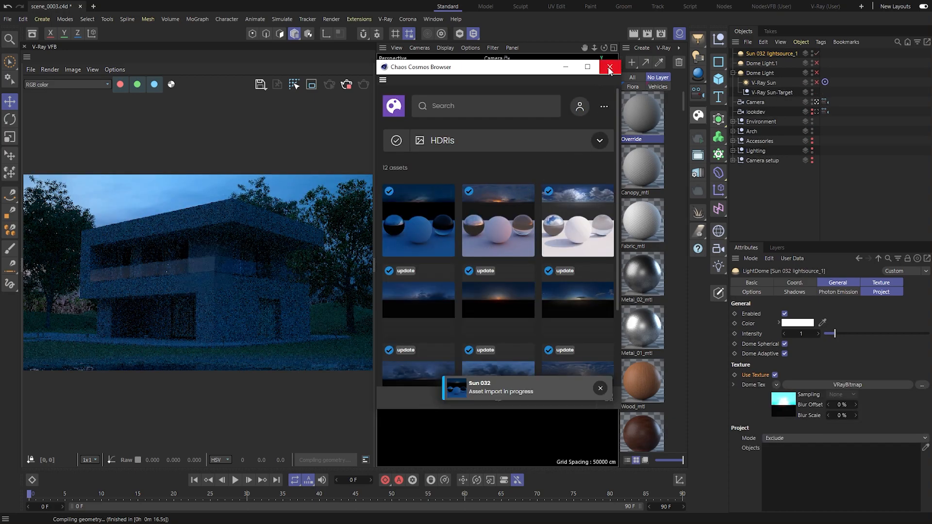
click(609, 67)
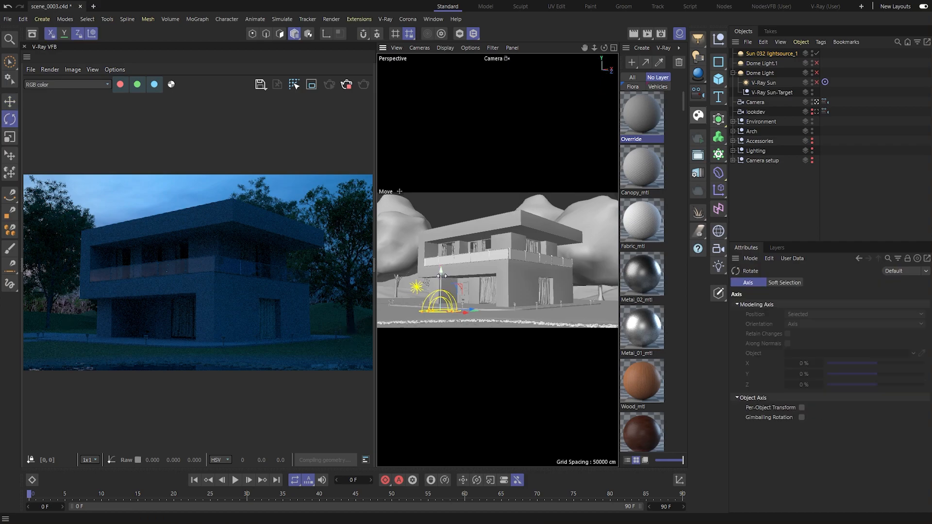
Step: Rotate the HDRI dome's heading and tune down its intensity for a dusky sky
click(9, 118)
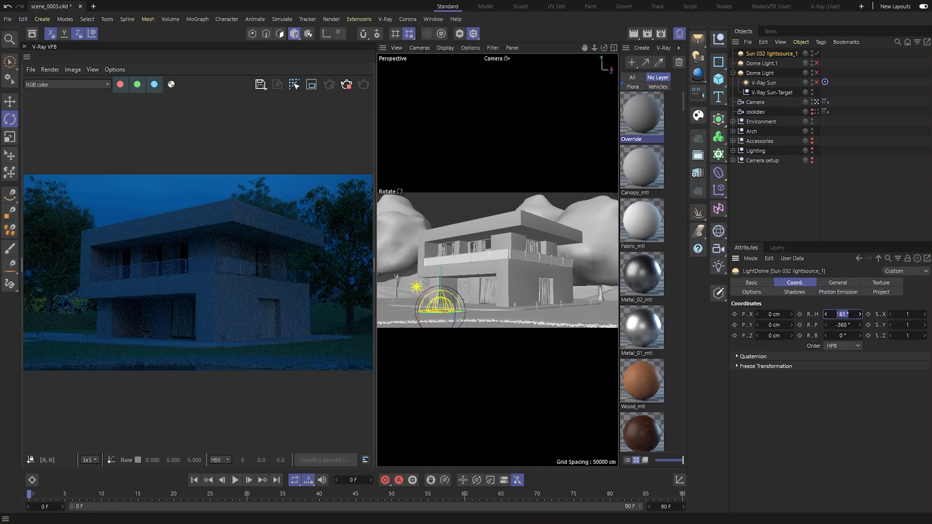
drag(841, 314, 835, 313)
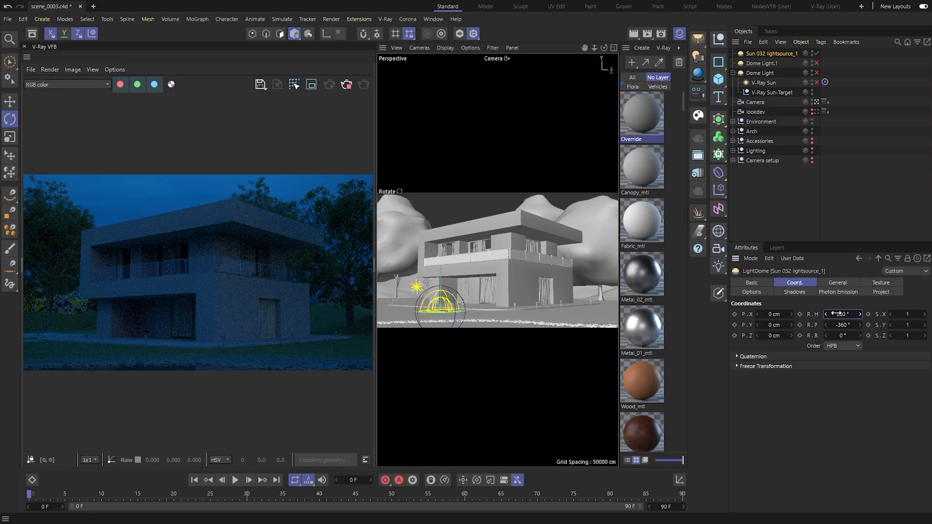
click(837, 282)
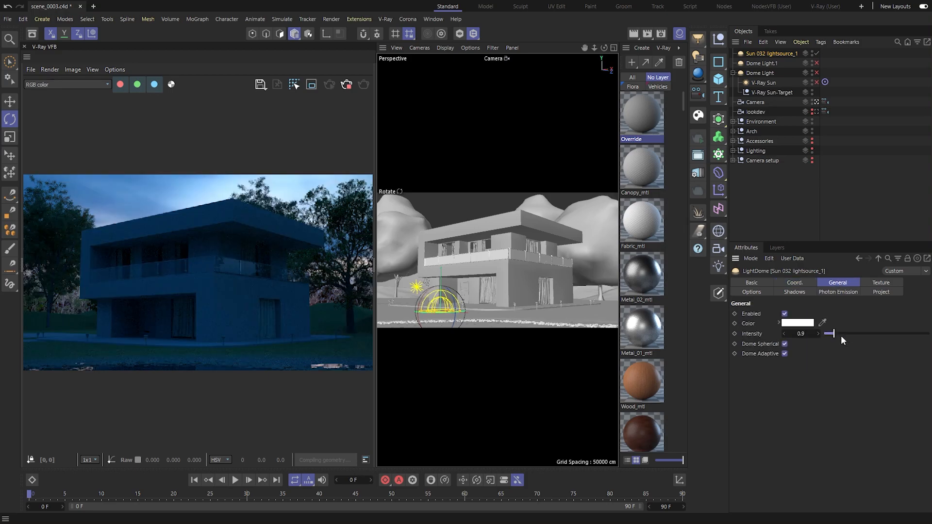
drag(830, 334, 828, 333)
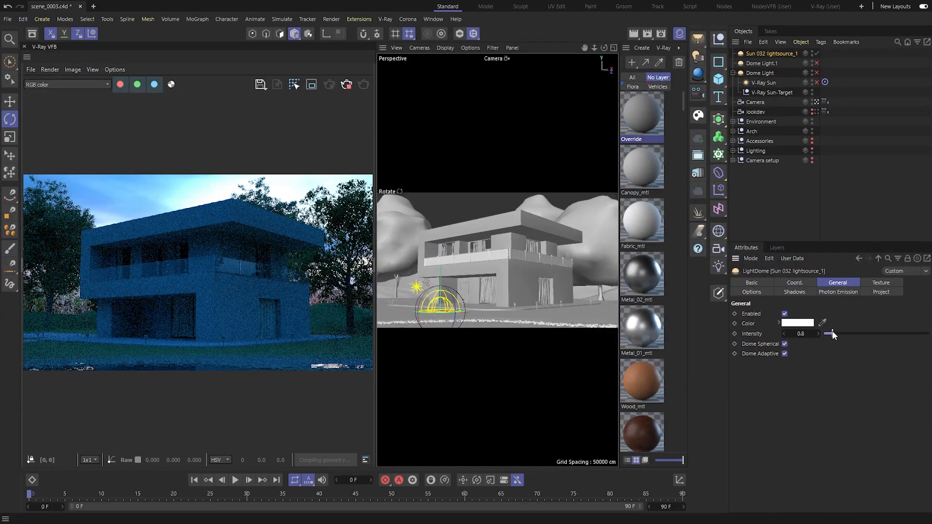
drag(827, 333, 831, 333)
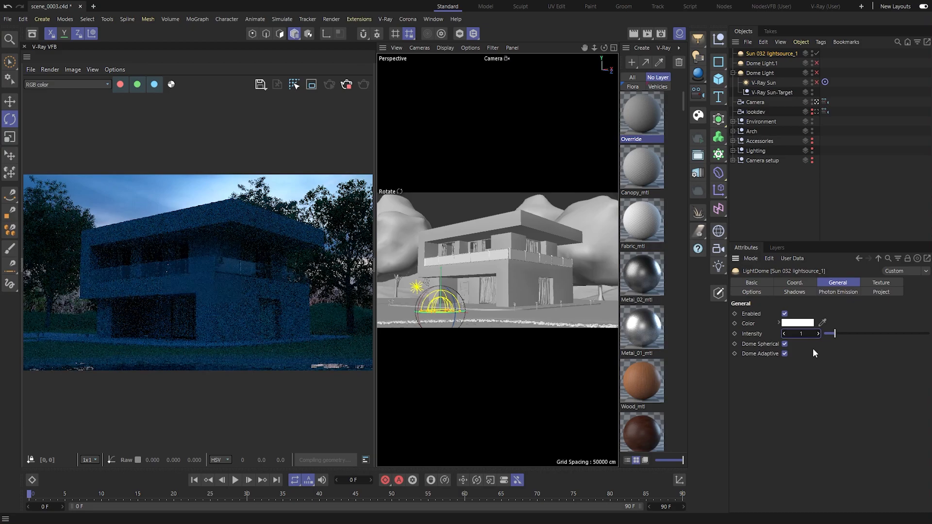
Step: Add a V-Ray Rectangle Light to the scene for the upper floor
click(697, 38)
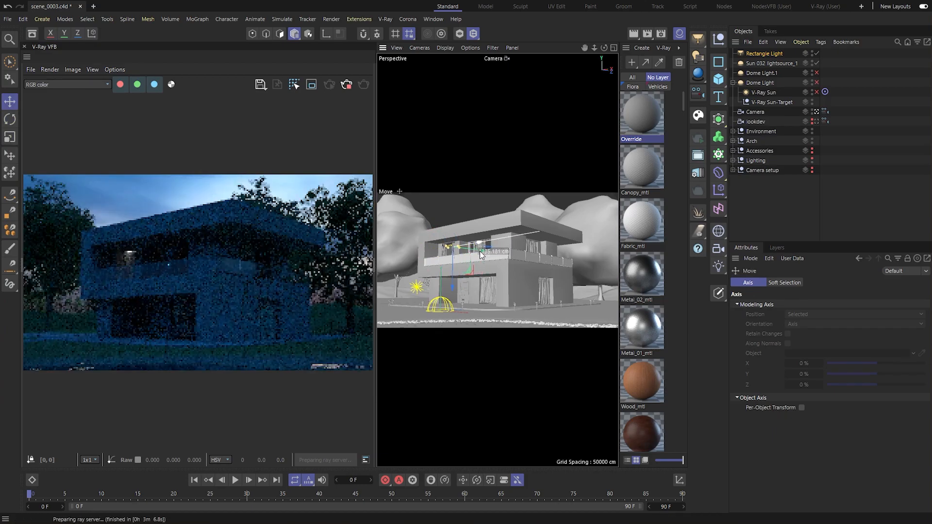
Step: Place the rectangle light upstairs, give it a warm colour at intensity 500 and make it invisible to camera
drag(481, 252, 497, 255)
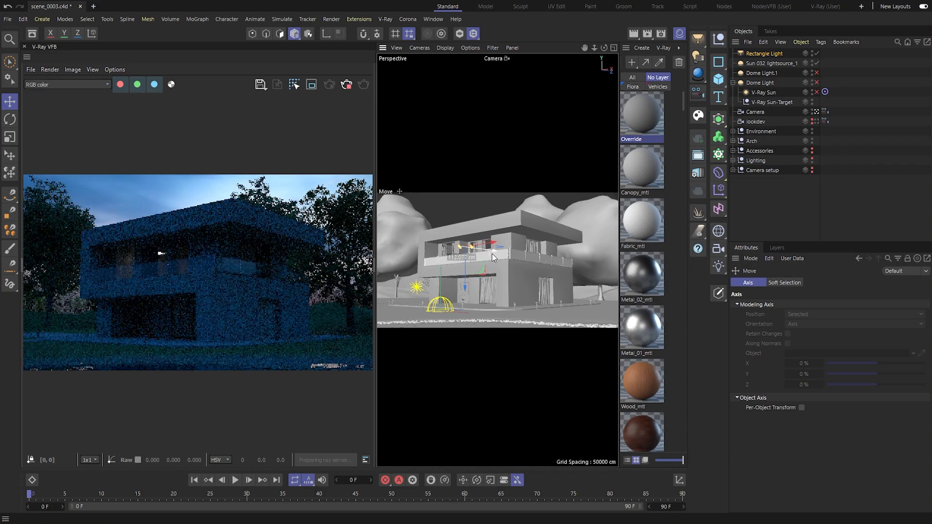
click(719, 34)
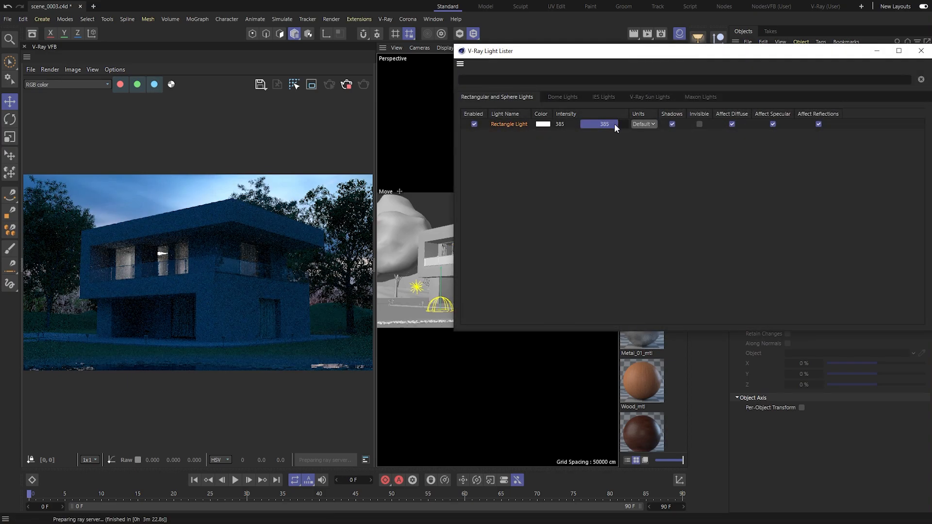
click(542, 123)
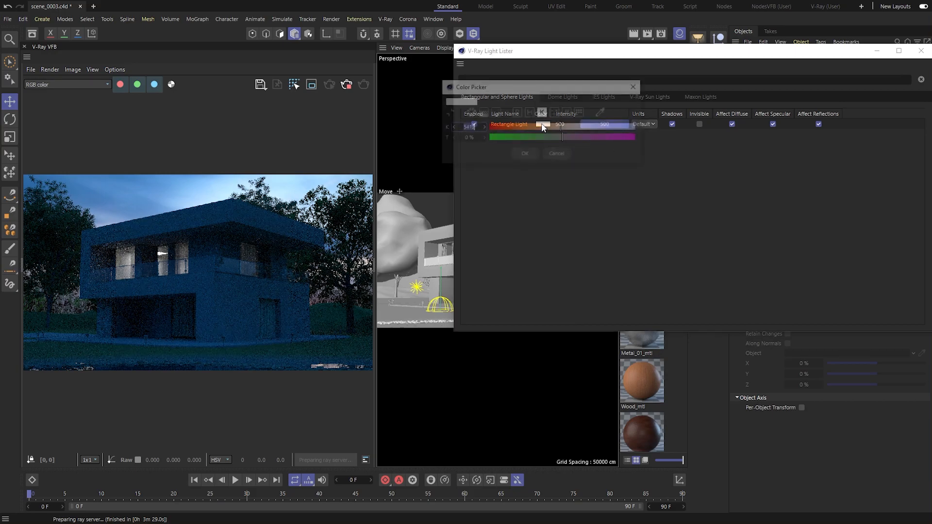
click(524, 154)
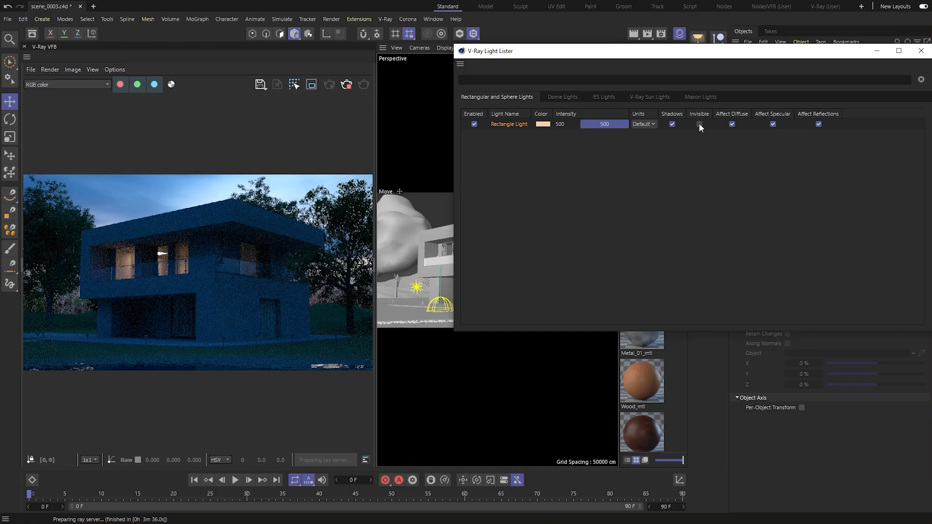
click(699, 124)
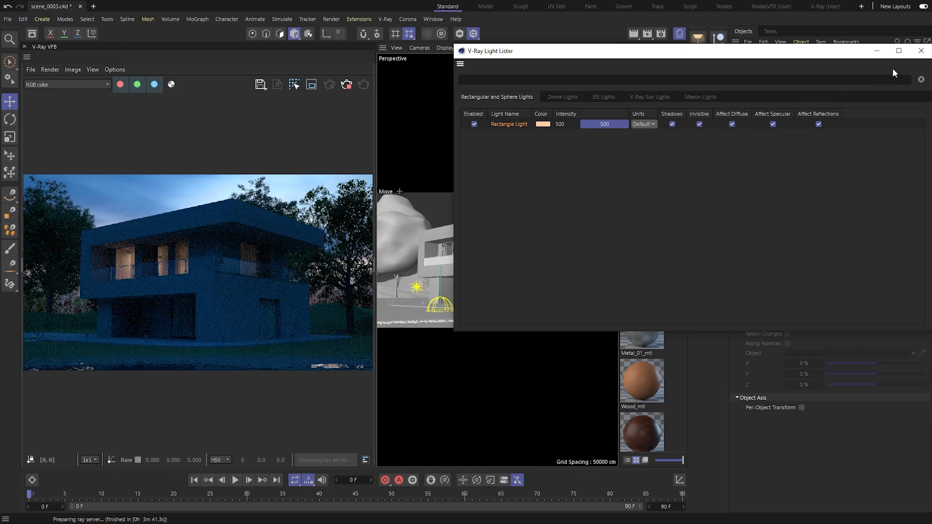
click(920, 51)
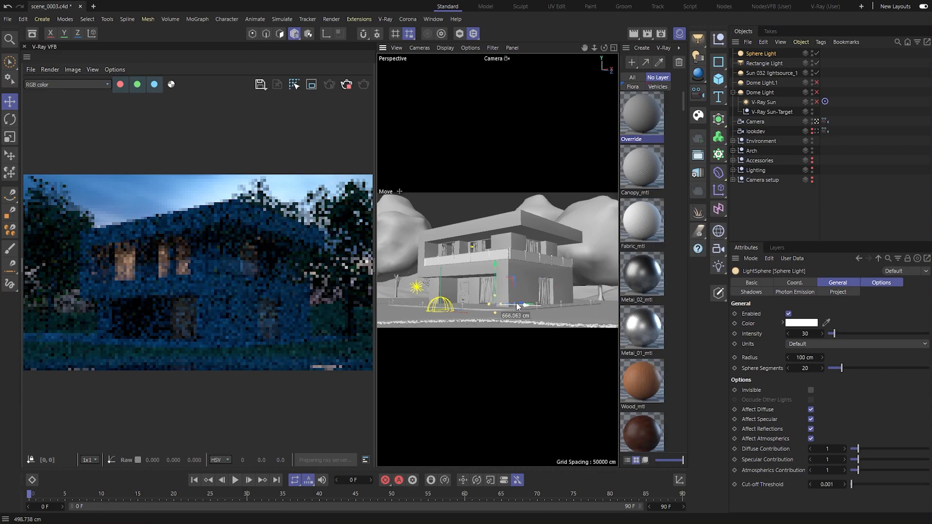
Step: Move the sphere light into the ground-floor room so the windows glow in the render
drag(518, 303, 515, 274)
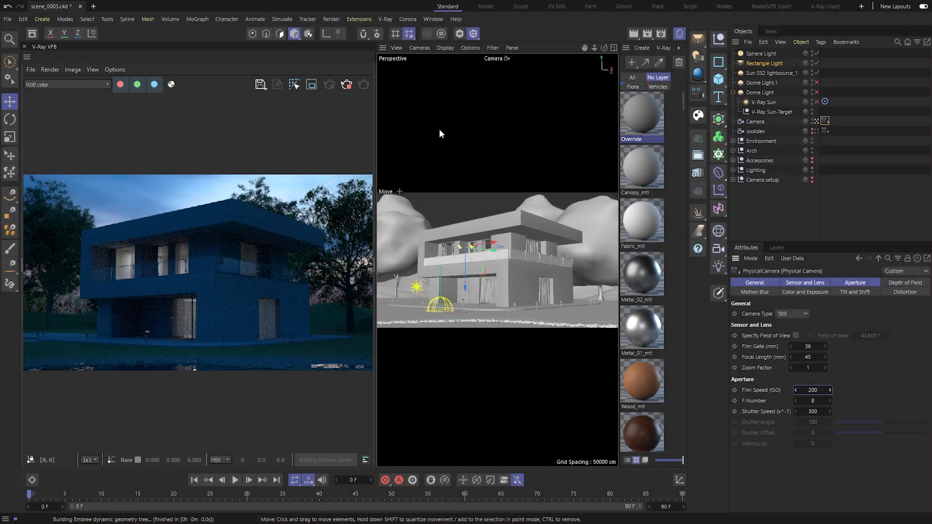
Step: Search 'lig' in the Render Elements manager and add the Light Mix element
click(386, 18)
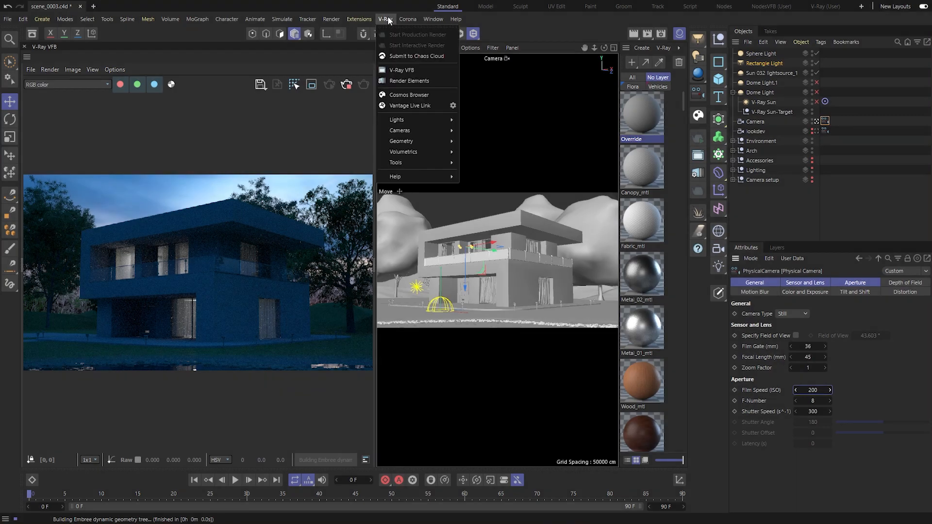
click(409, 80)
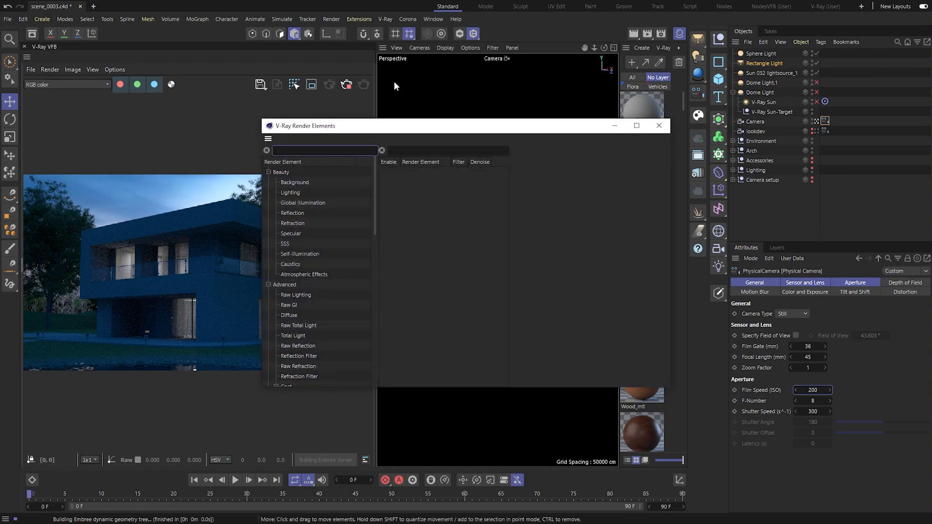
text(light m)
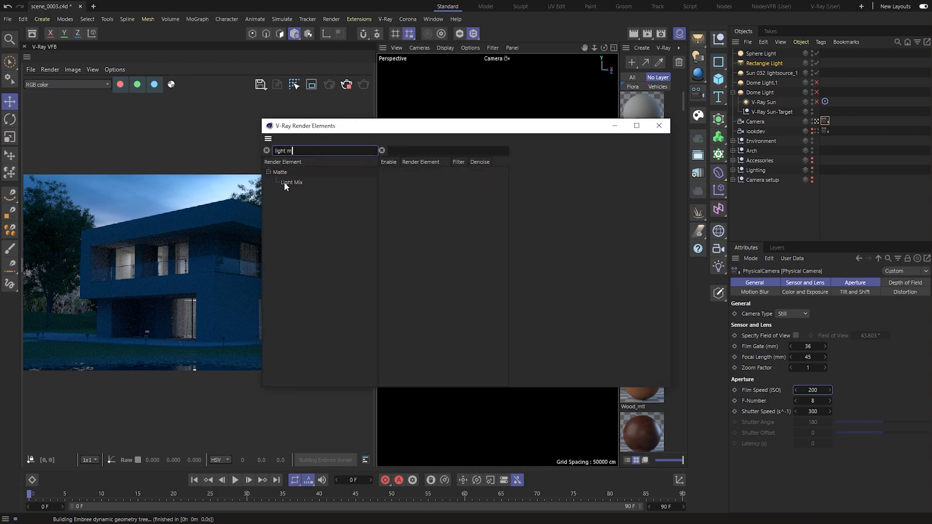
click(292, 182)
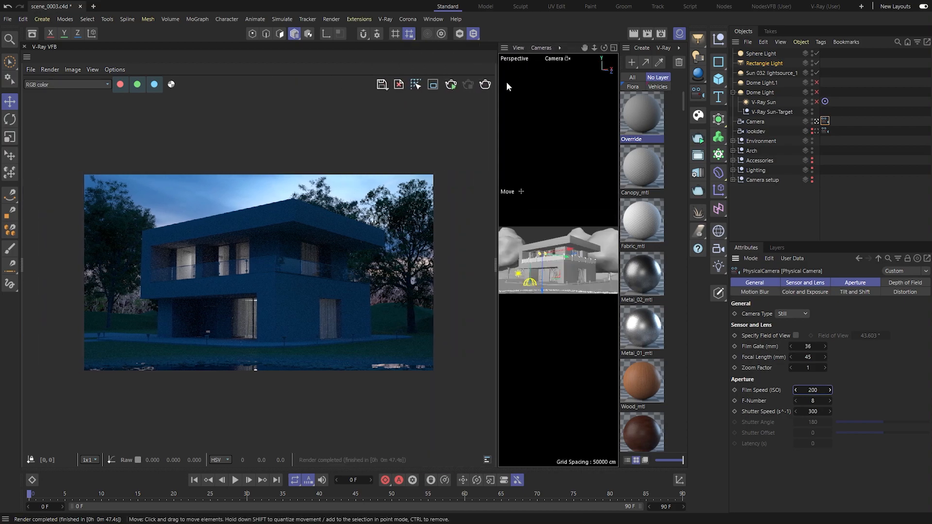
Step: Start a fresh render in the V-Ray frame buffer with the camera at ISO 400
click(825, 389)
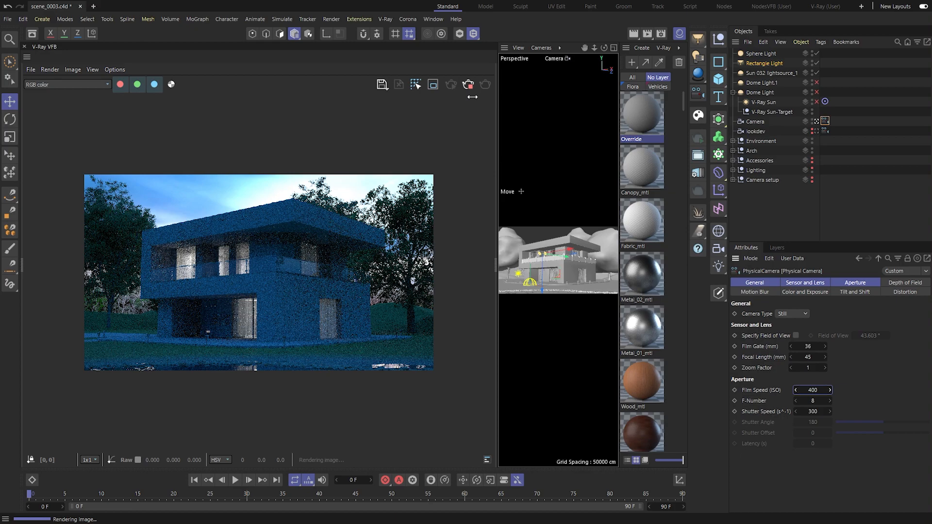
mouse_move(495, 142)
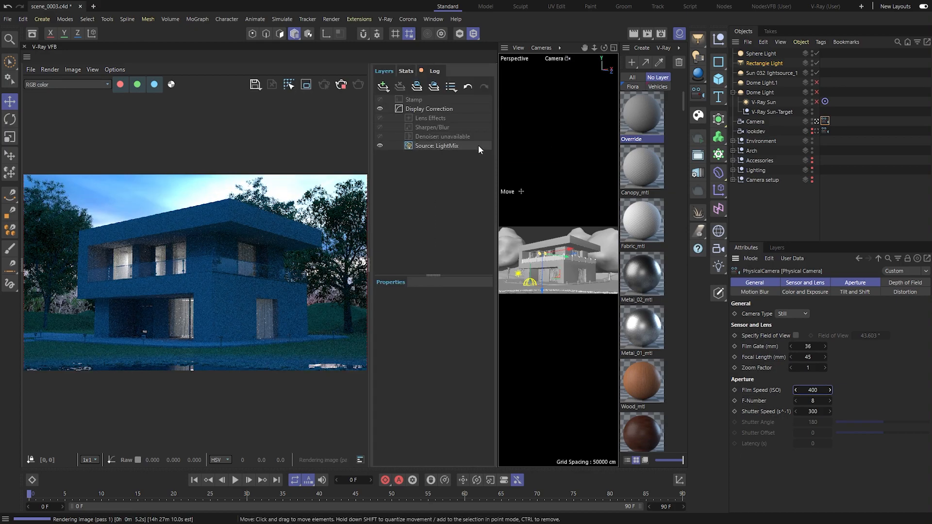
Step: In the LightMix source, toggle the rectangle, sphere and sun light contributions
click(438, 146)
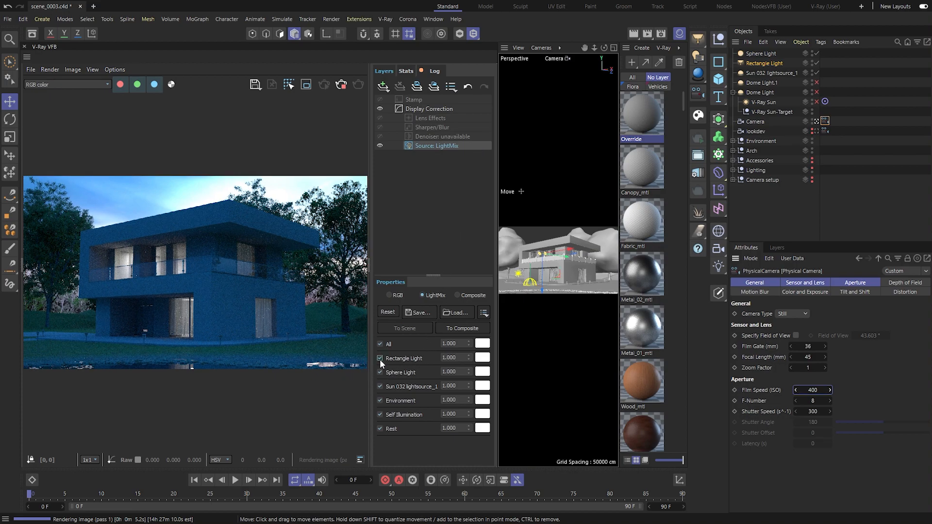
click(380, 359)
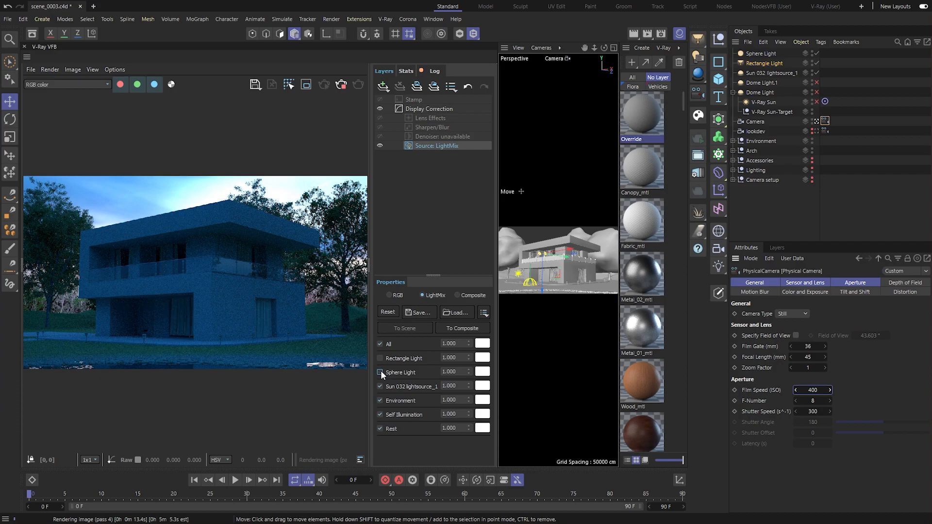
click(380, 372)
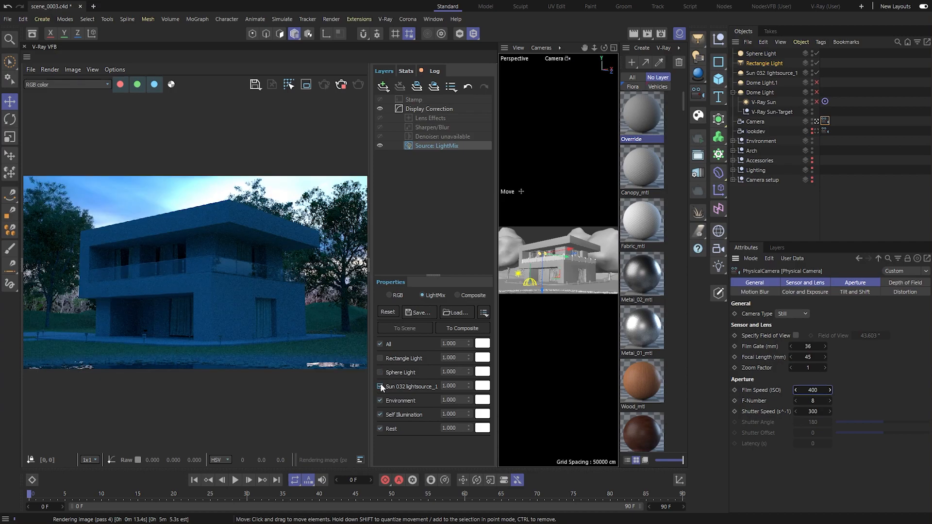
click(454, 386)
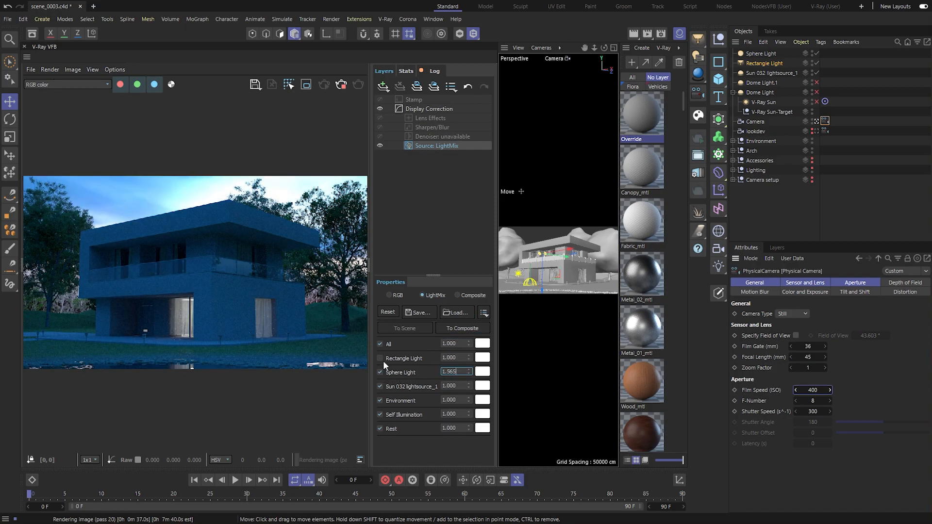
Step: Give the interior lights a warm orange colour and compare against the original render
click(482, 358)
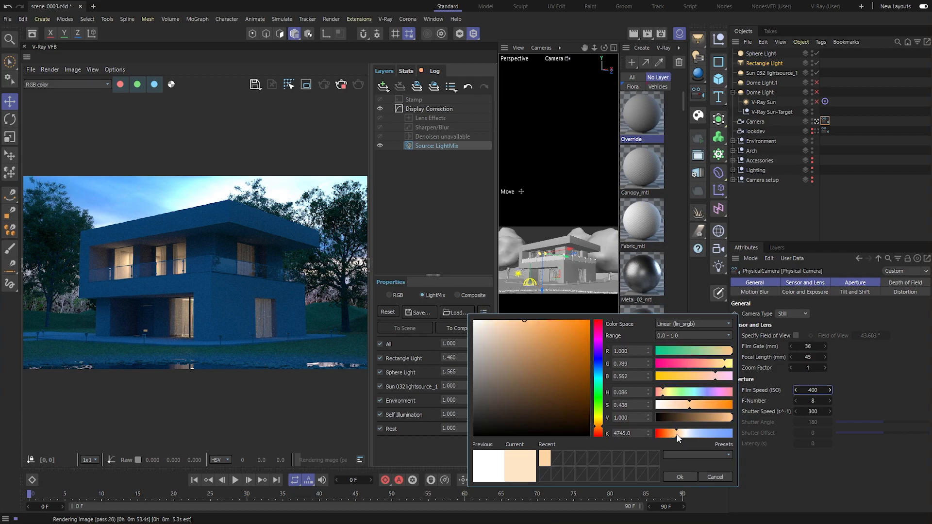
click(680, 476)
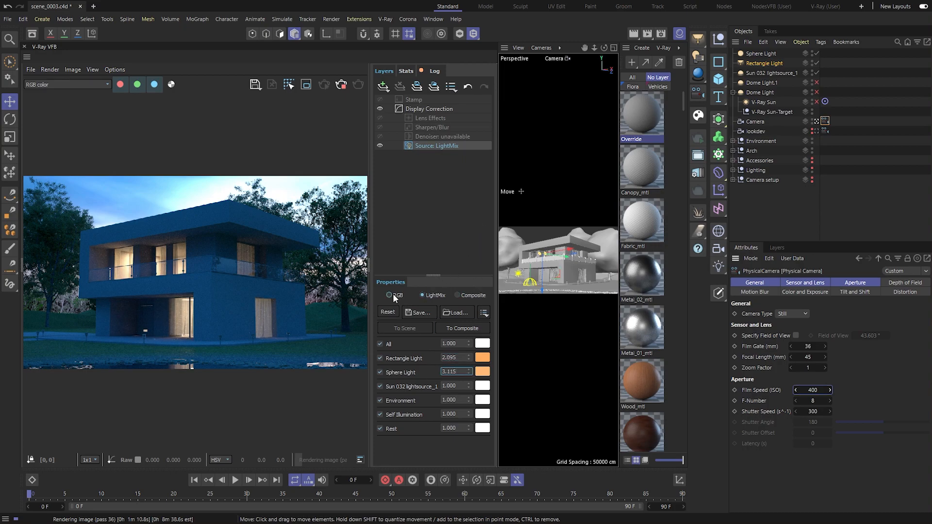
click(423, 296)
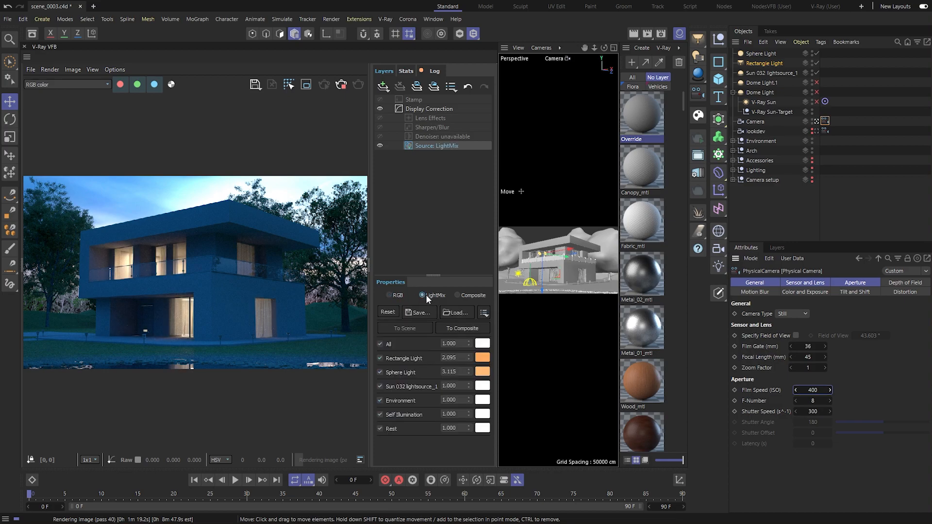